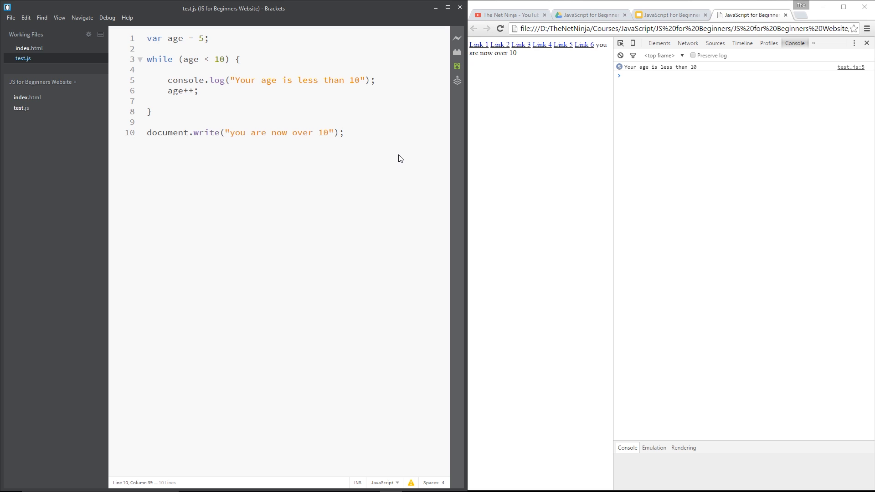
Step: Remove the separate age increment statement from the while loop body
drag(147, 49, 151, 112)
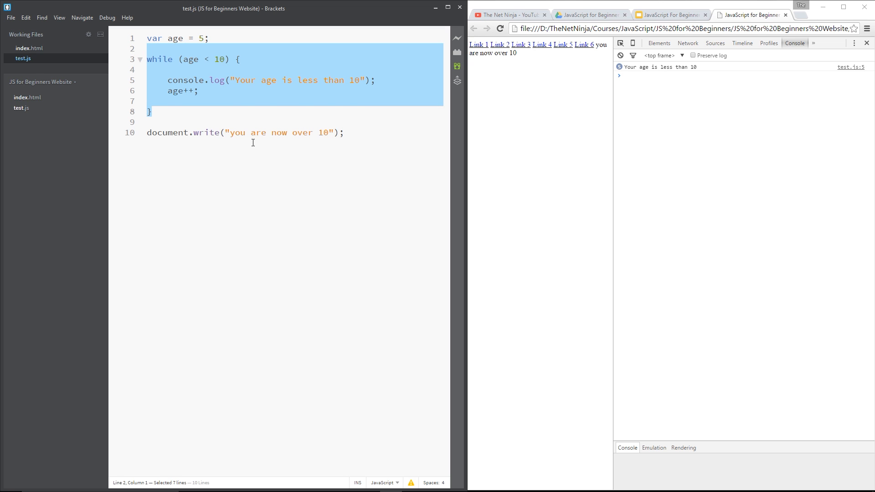
click(360, 183)
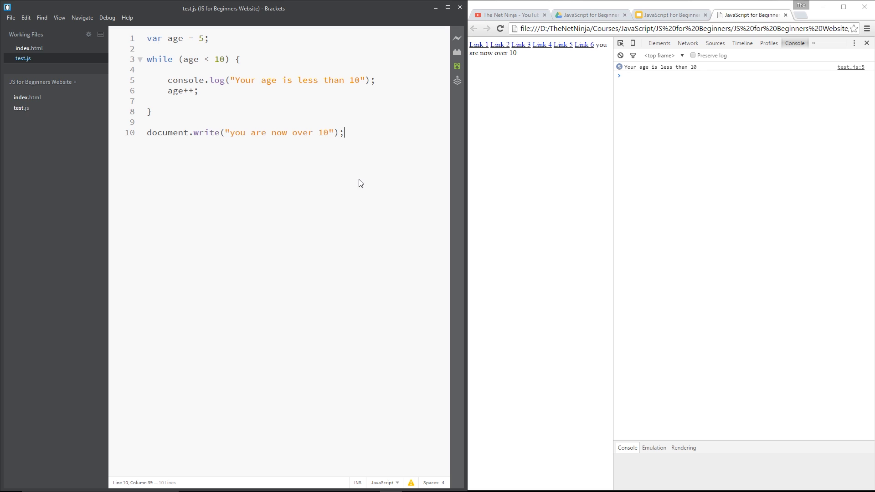
mouse_move(165, 303)
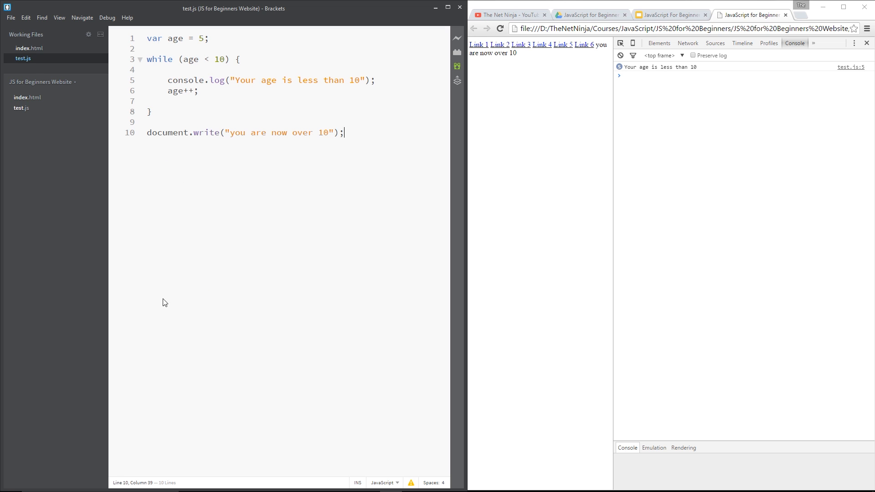
mouse_move(218, 71)
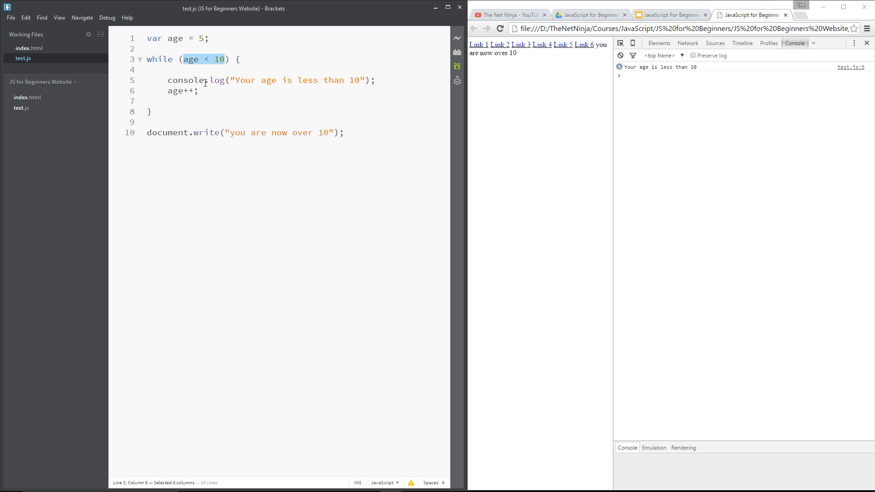
drag(153, 69, 149, 111)
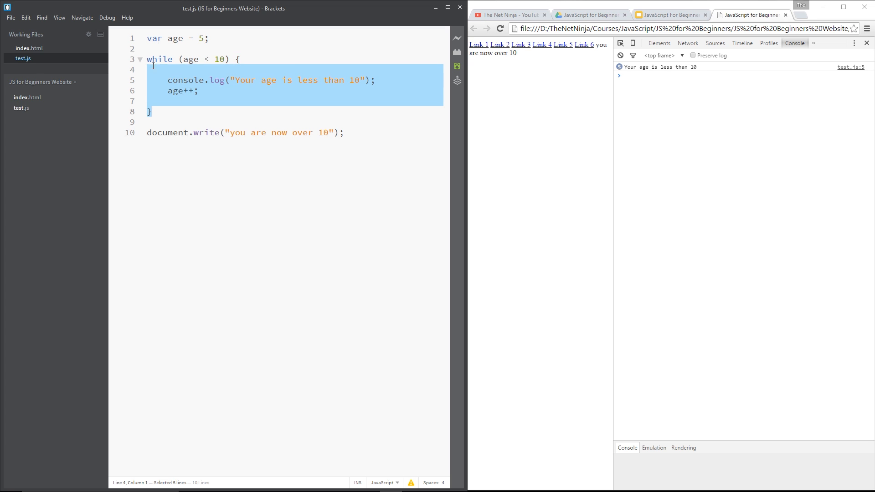
click(189, 69)
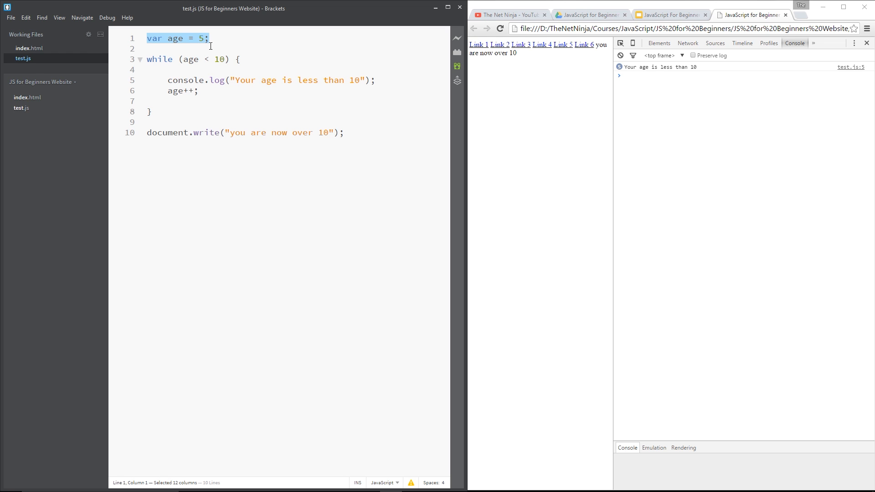
click(209, 38)
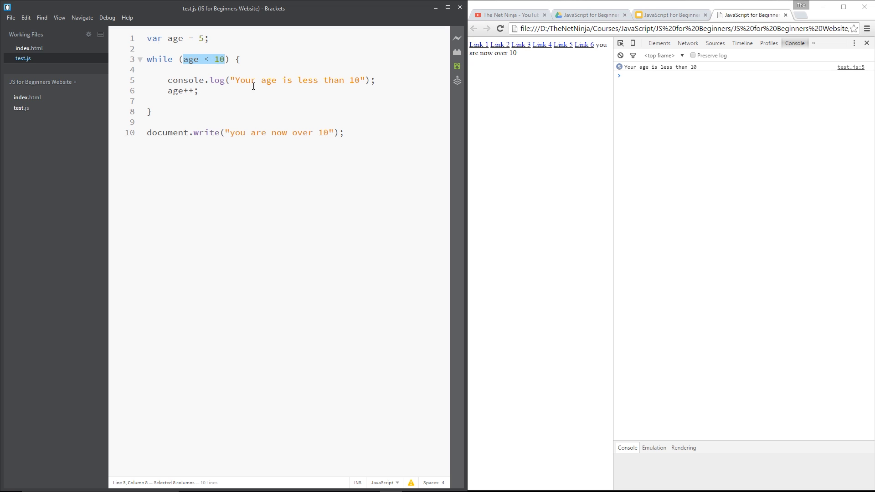
mouse_move(211, 91)
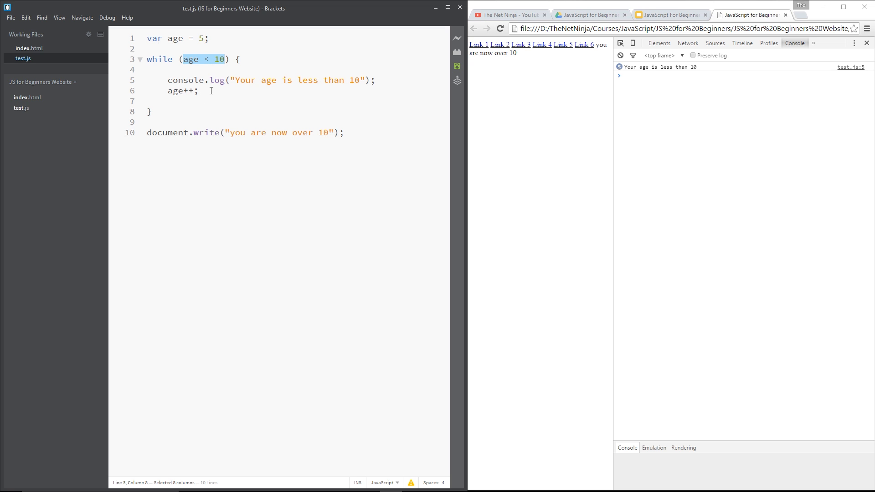
double_click(183, 90)
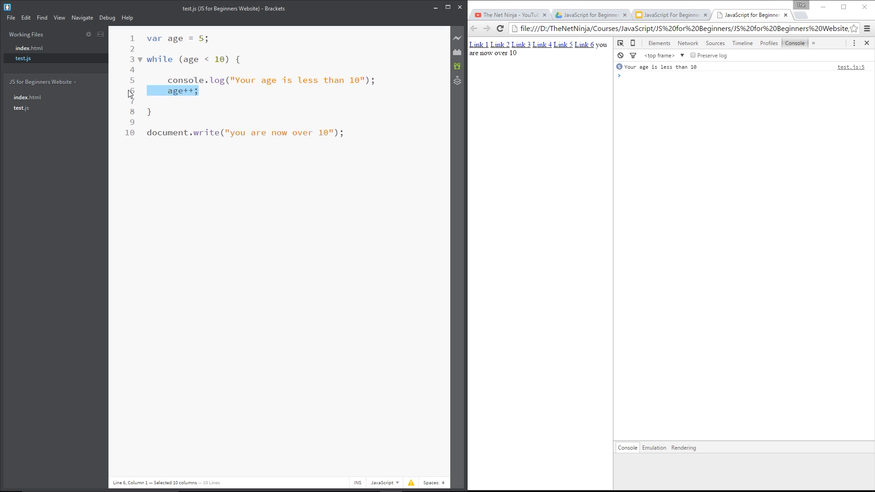
key(Delete)
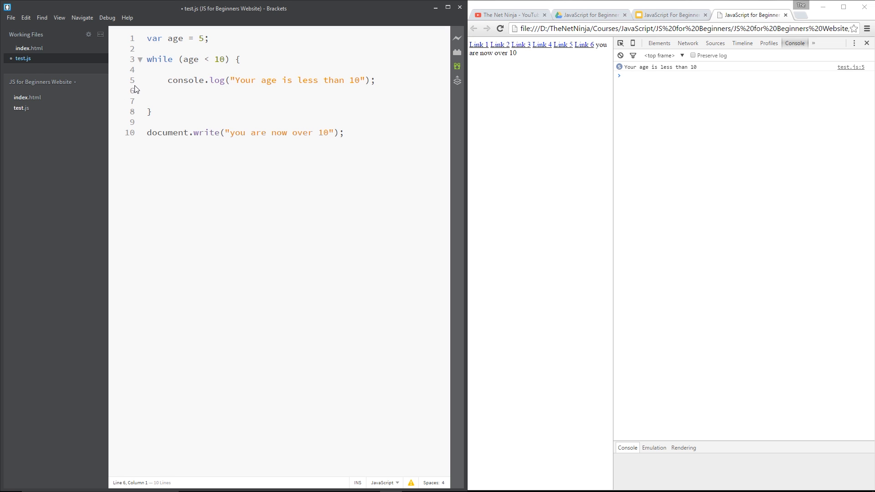
double_click(189, 59)
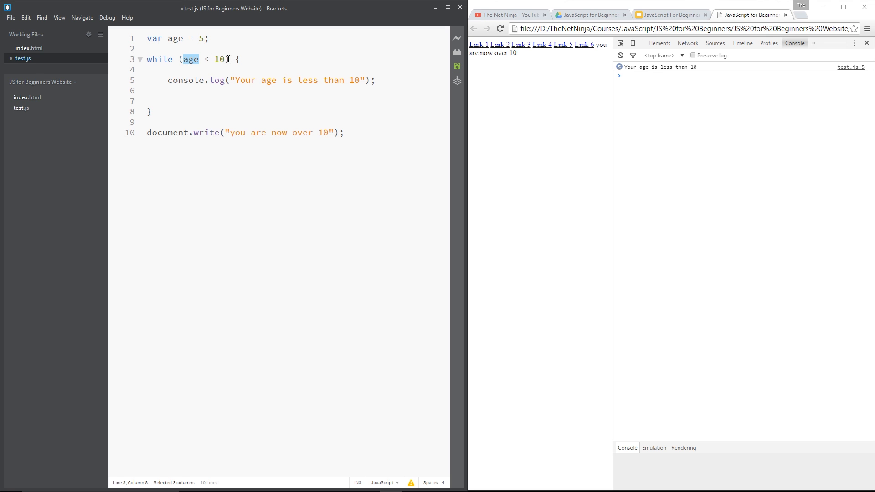
drag(199, 59, 229, 59)
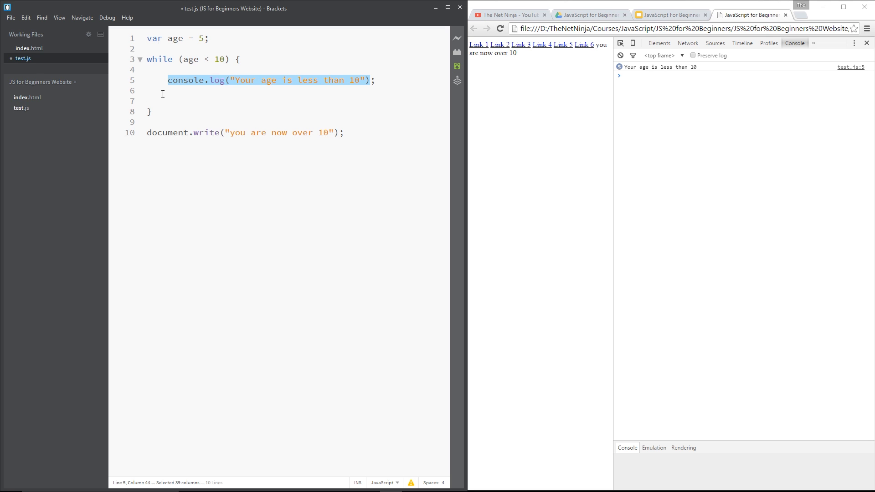
text(age++;)
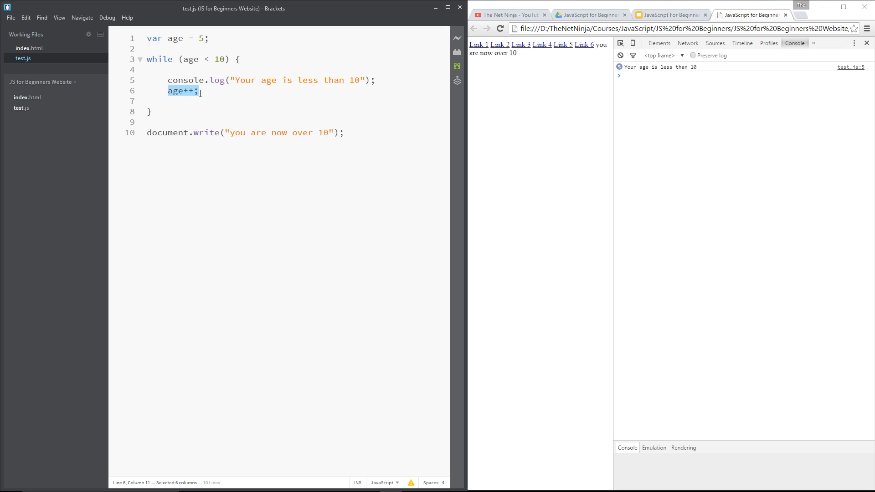
mouse_move(156, 82)
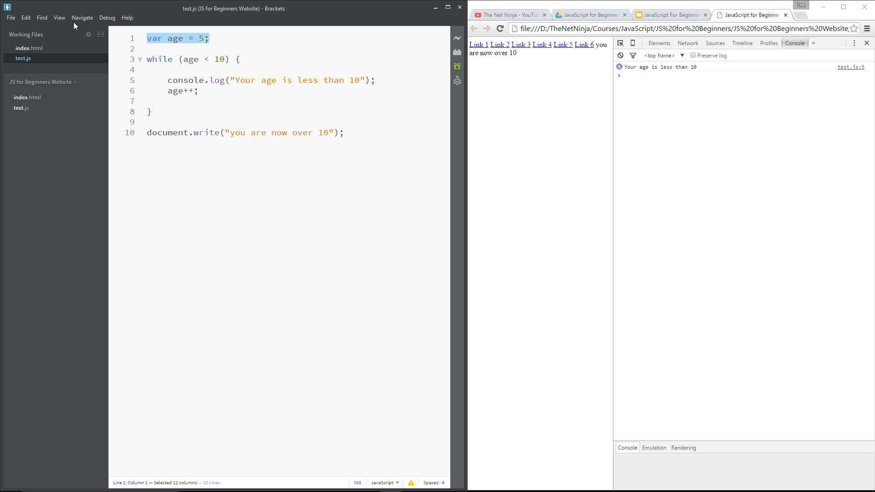
Step: Replace while with a for header reading age = 5; age < 10;
drag(184, 59, 226, 59)
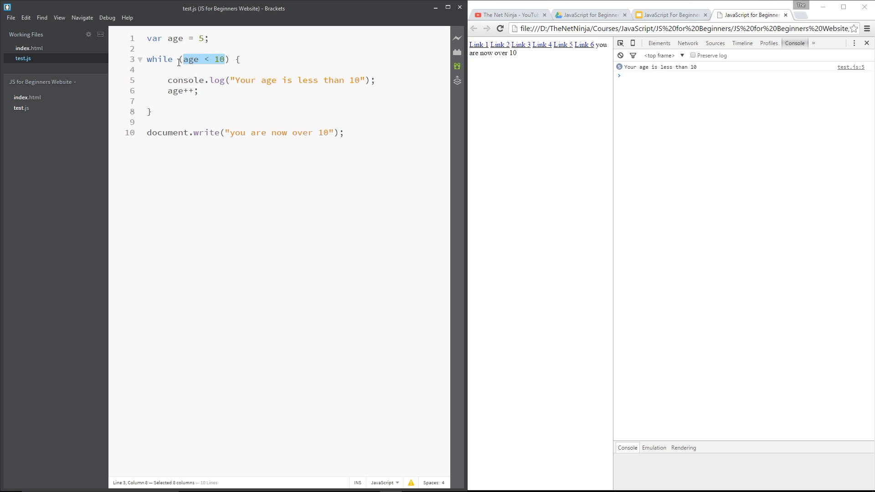
double_click(159, 59)
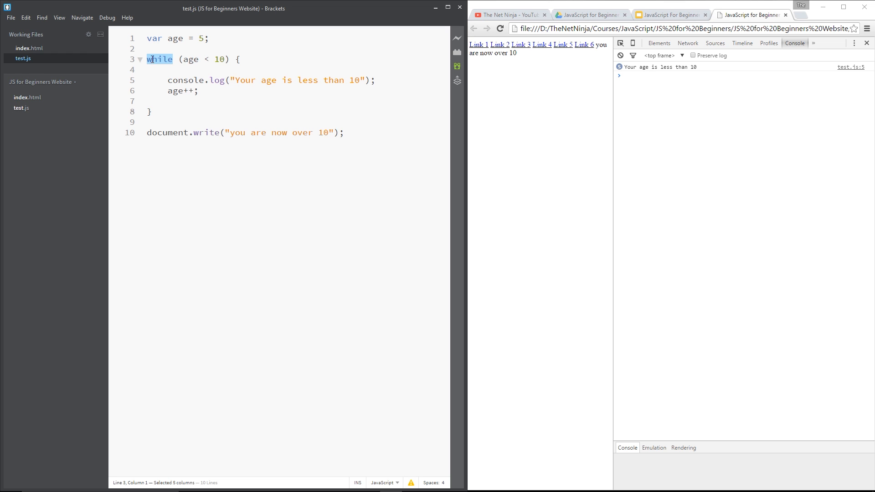
text(for () {)
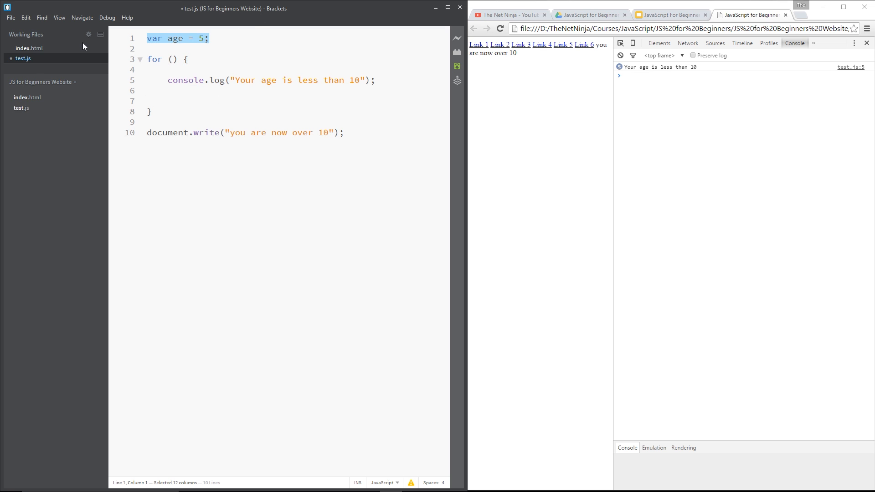
key(Delete)
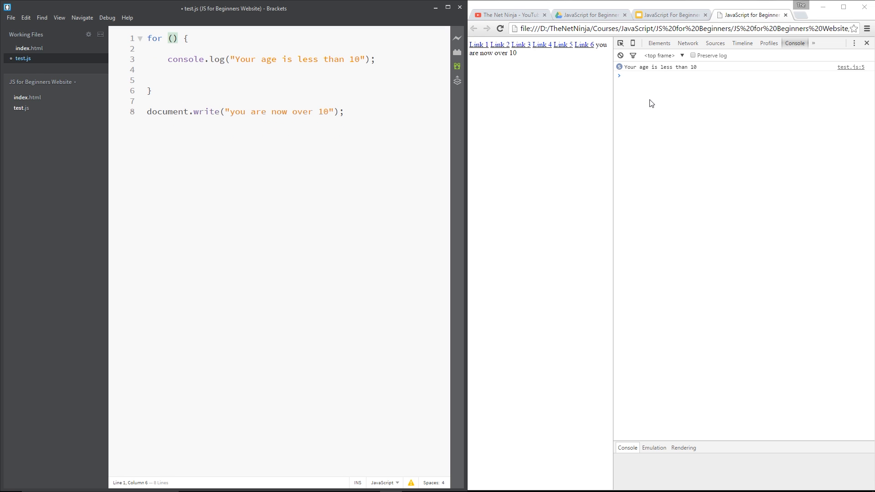
text(age)
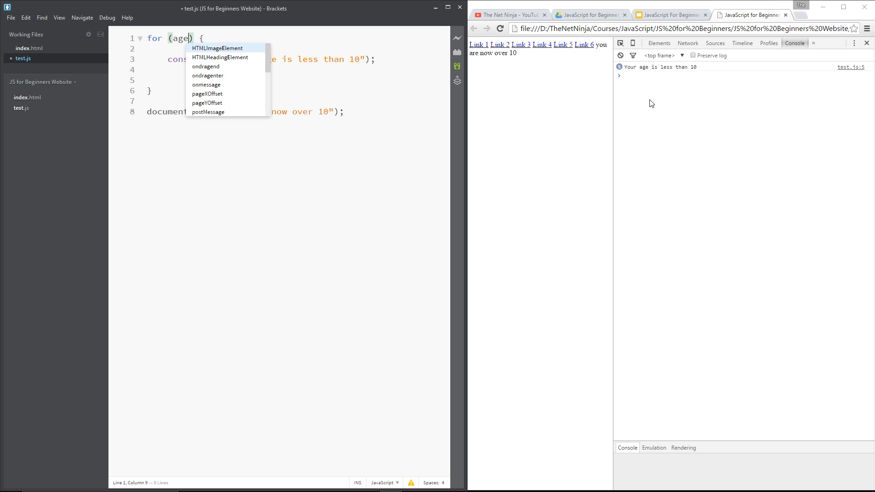
text(= 5)
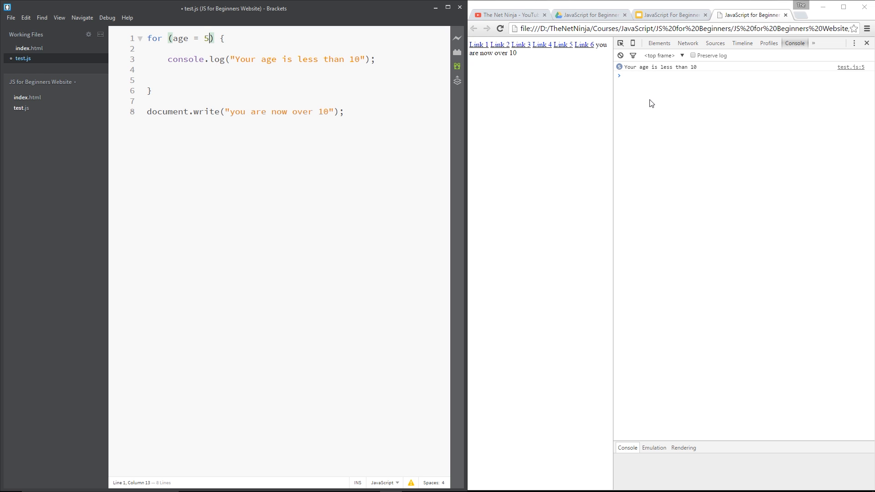
text(;)
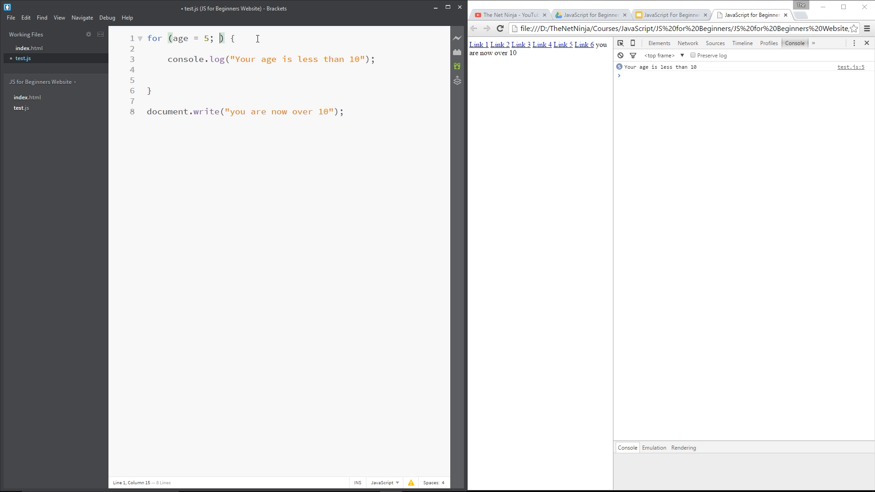
text(age < 10)
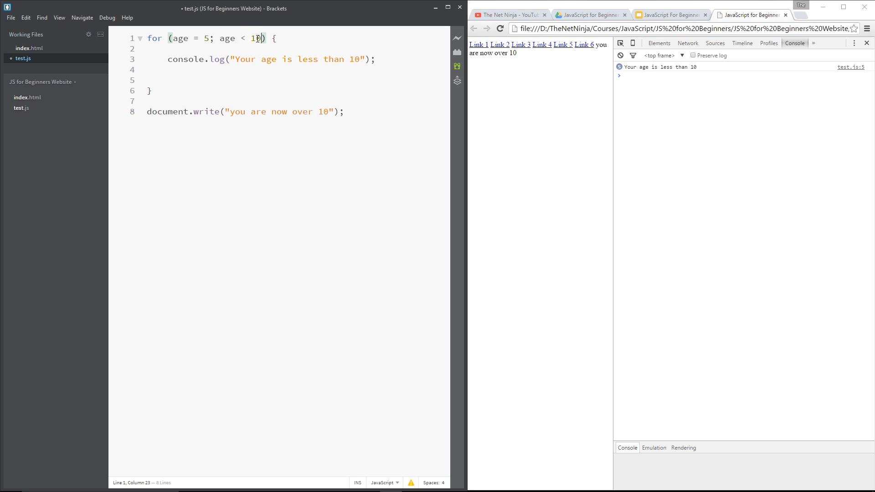
text(;)
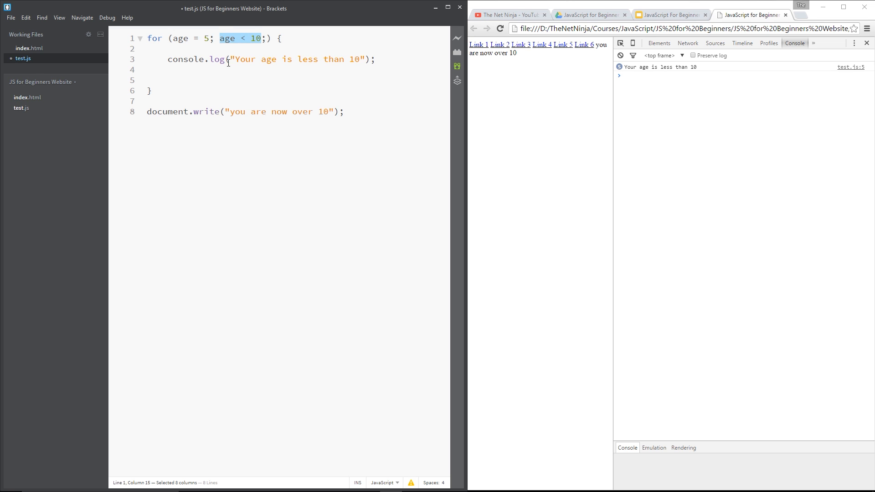
mouse_move(227, 62)
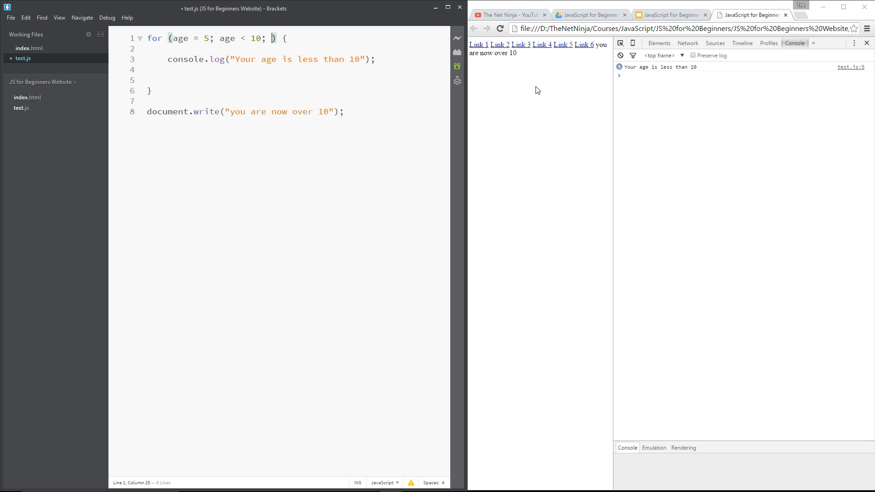
Step: Add age++ as the increment clause of the for header
text(age)
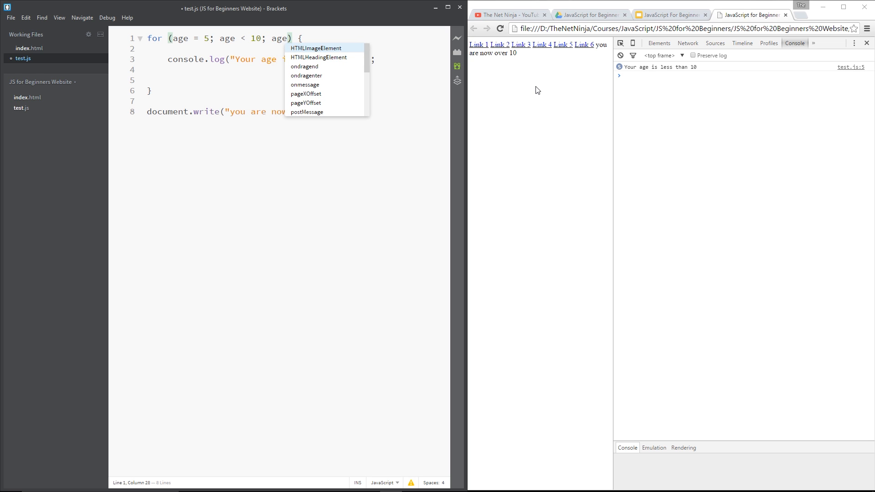
text(++)
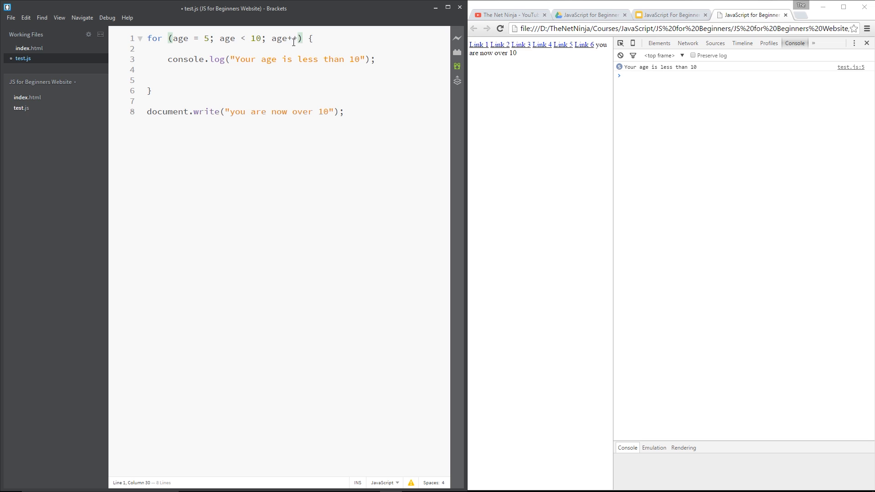
click(181, 38)
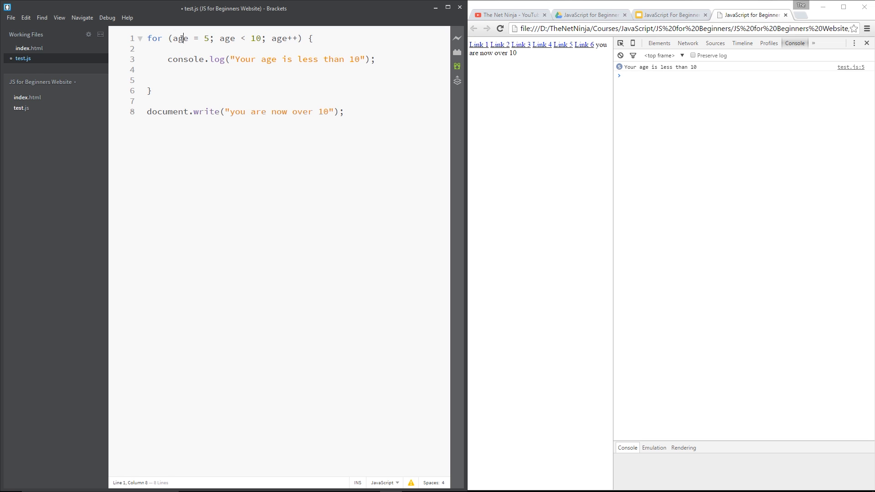
drag(172, 37, 208, 38)
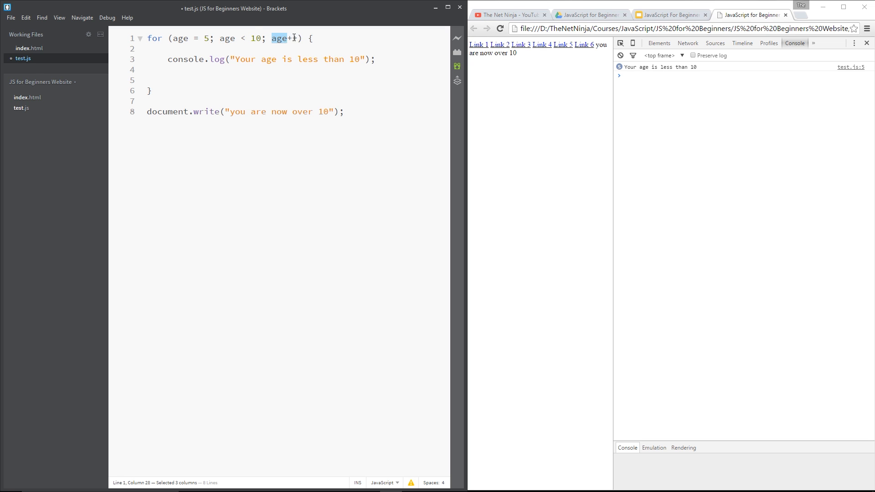
text(+)
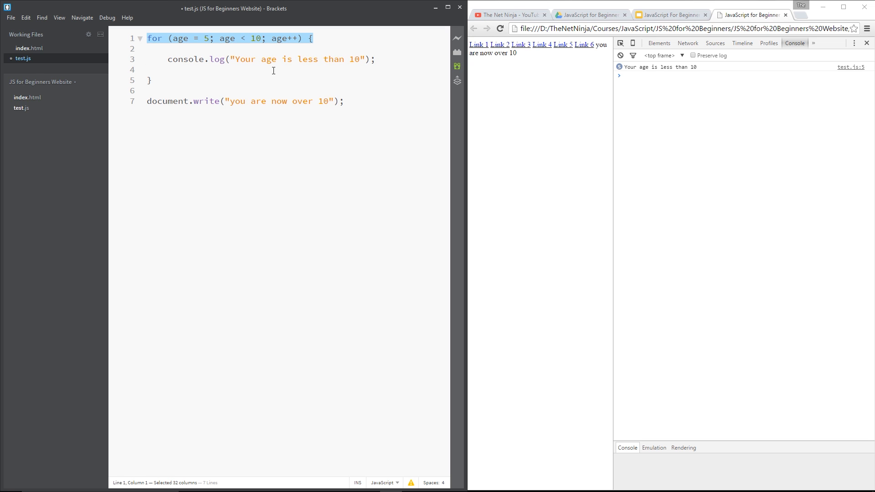
Step: Change the for loop's starting value of age from 5 to 0
click(317, 59)
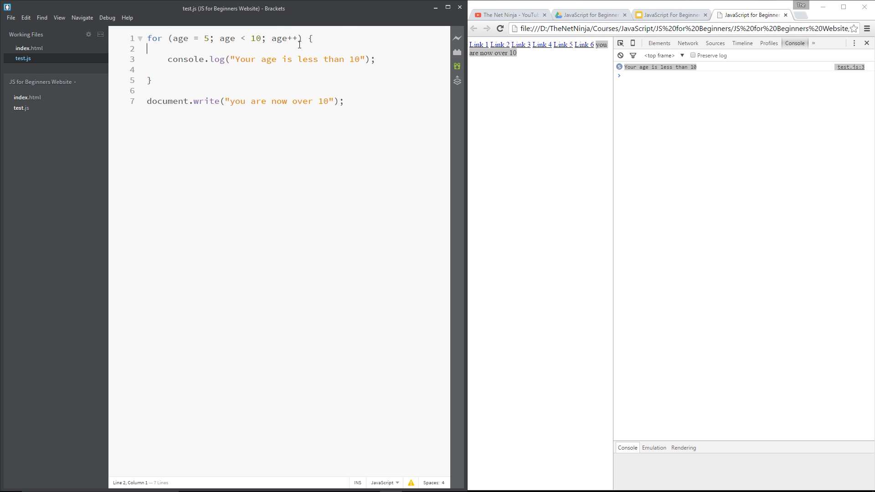
mouse_move(219, 38)
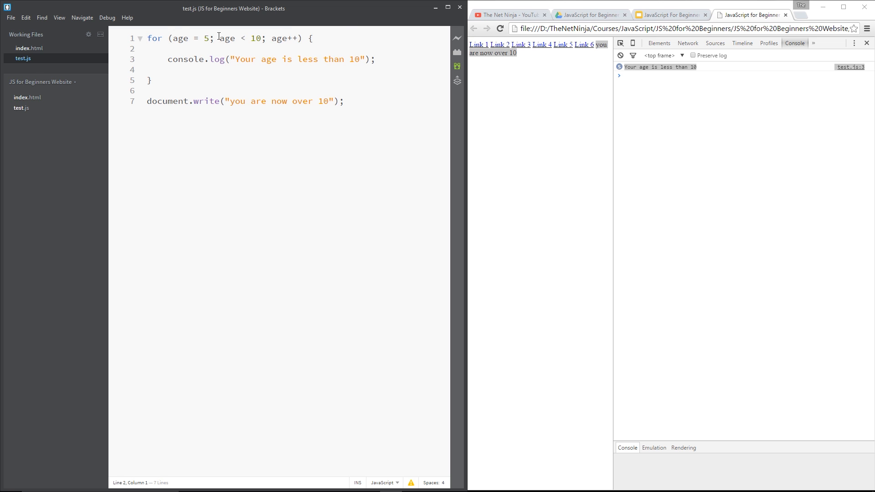
click(210, 38)
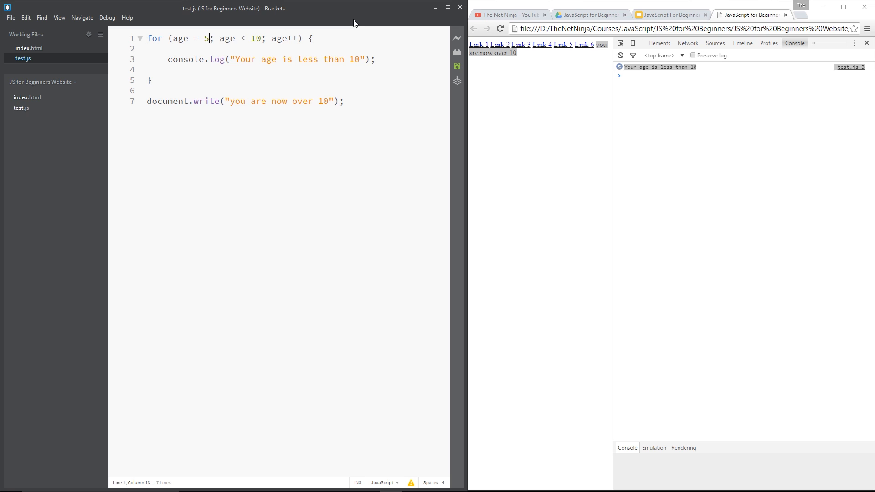
key(Backspace)
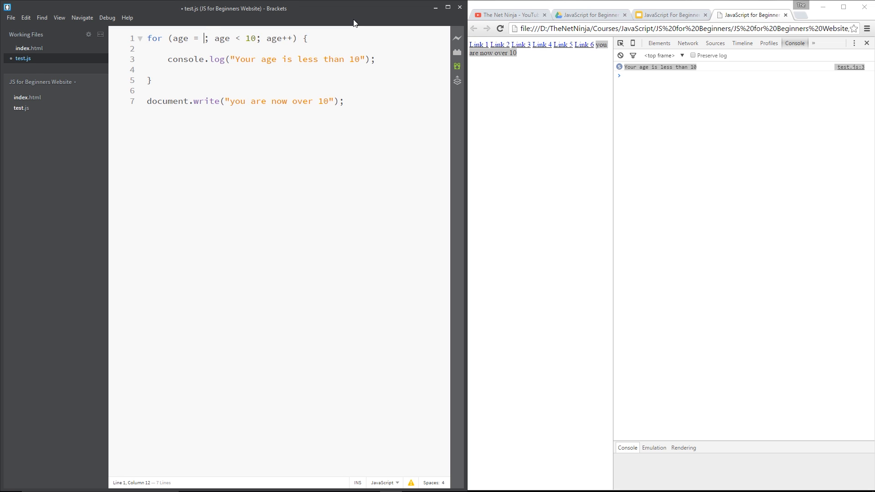
text(1)
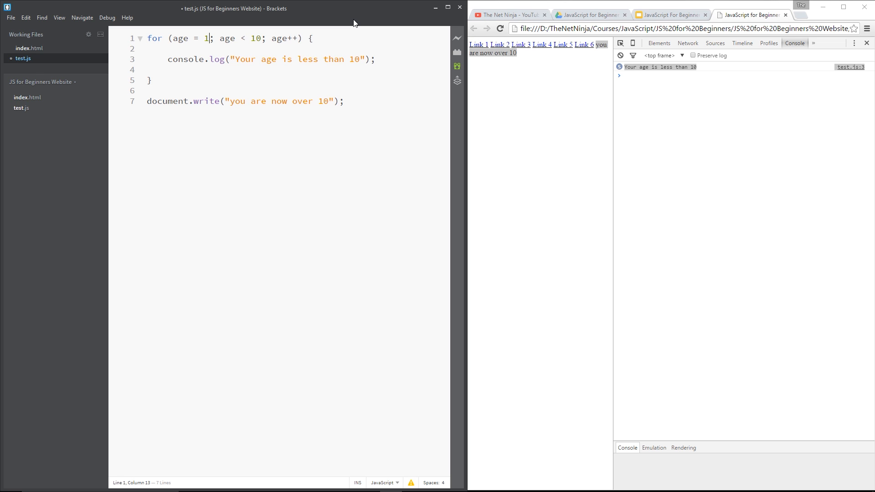
text(0)
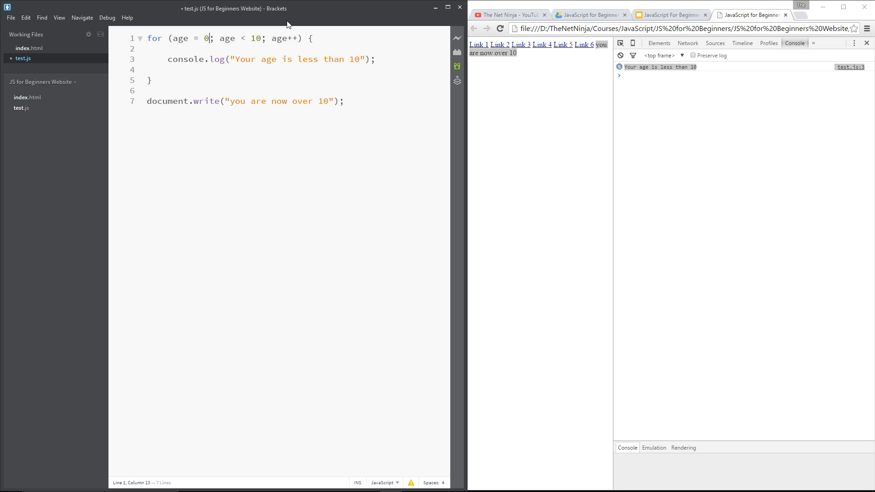
mouse_move(583, 45)
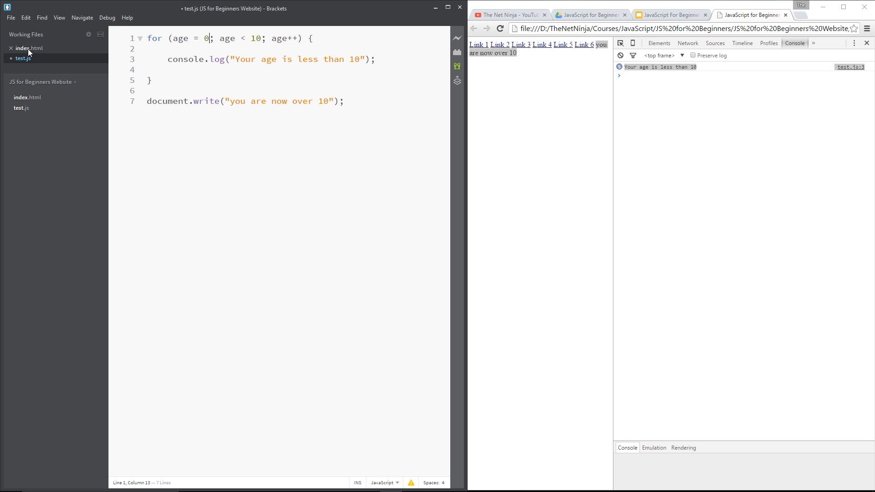
Step: Review the six link elements in index.html, then return to test.js
click(29, 48)
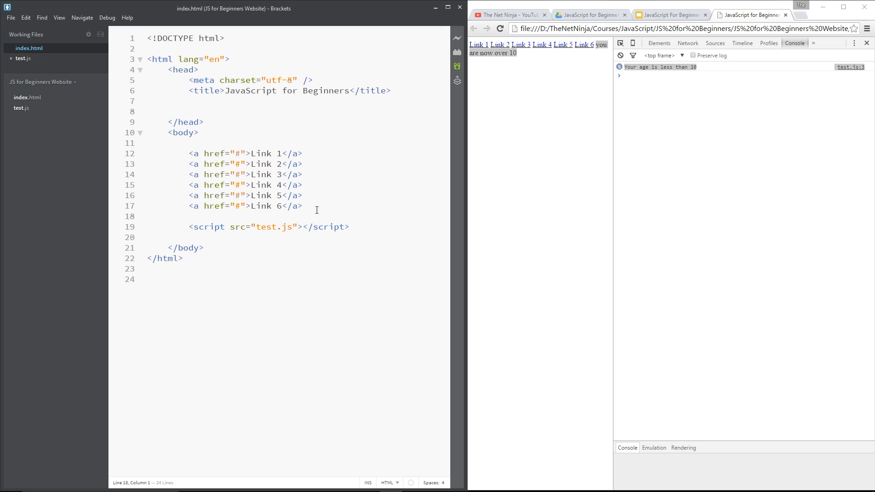
drag(190, 153, 302, 206)
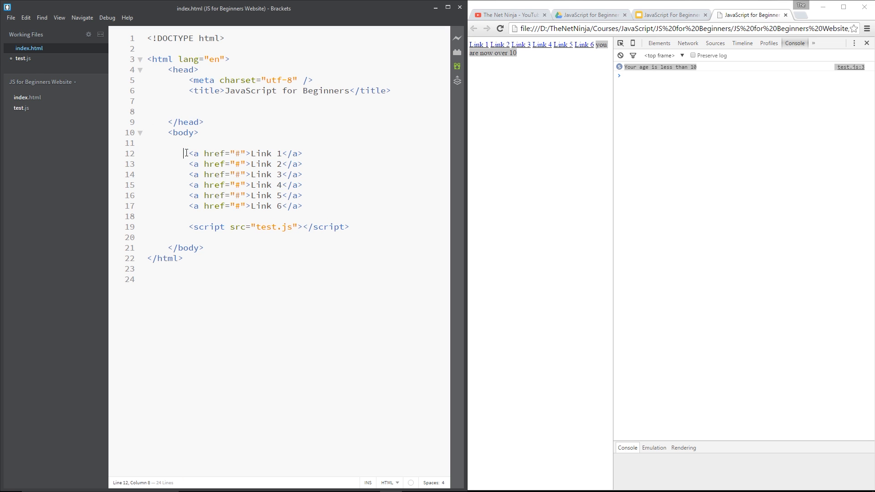
click(23, 58)
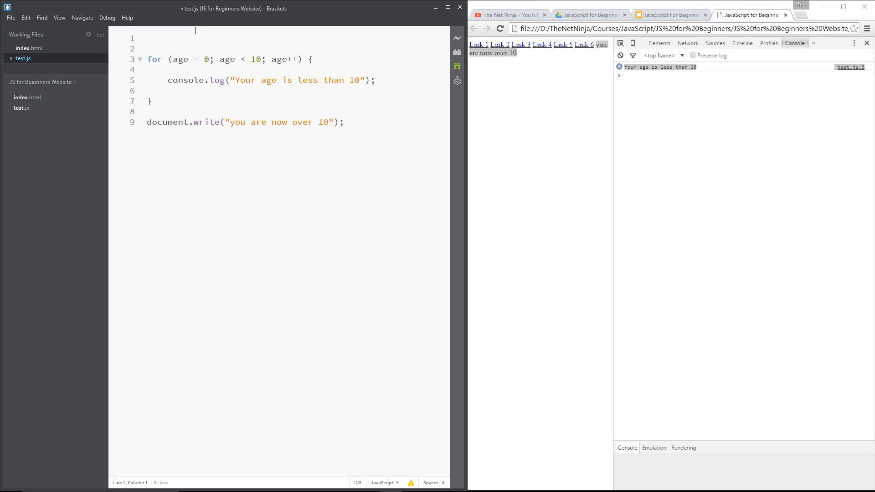
Step: Declare var links = document.getElementsByTagName("a"); on line 1 of test.js
drag(147, 59, 151, 102)
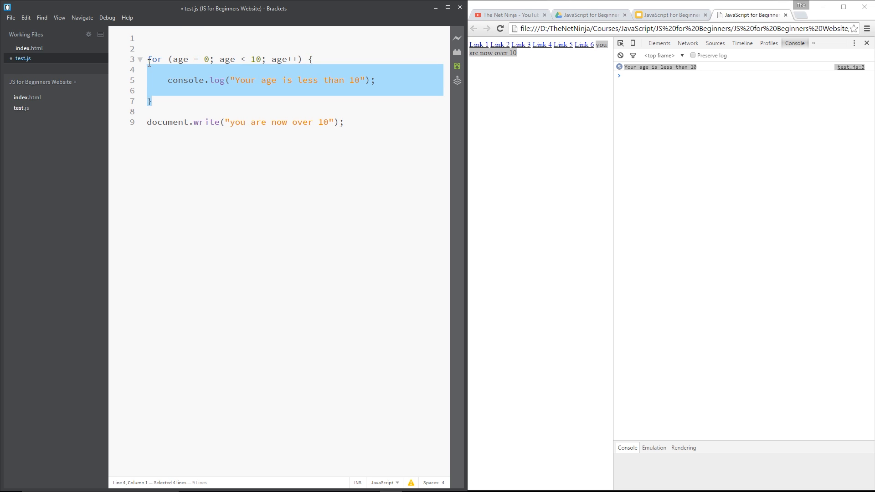
text(var)
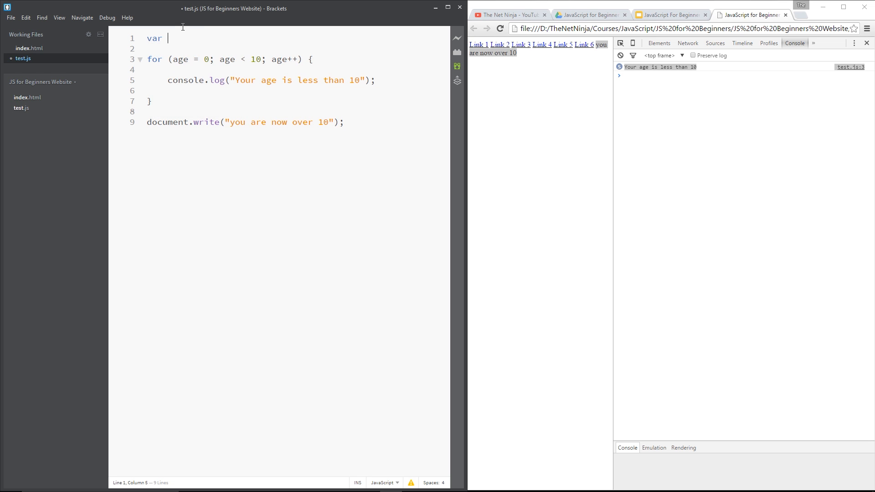
text(links =)
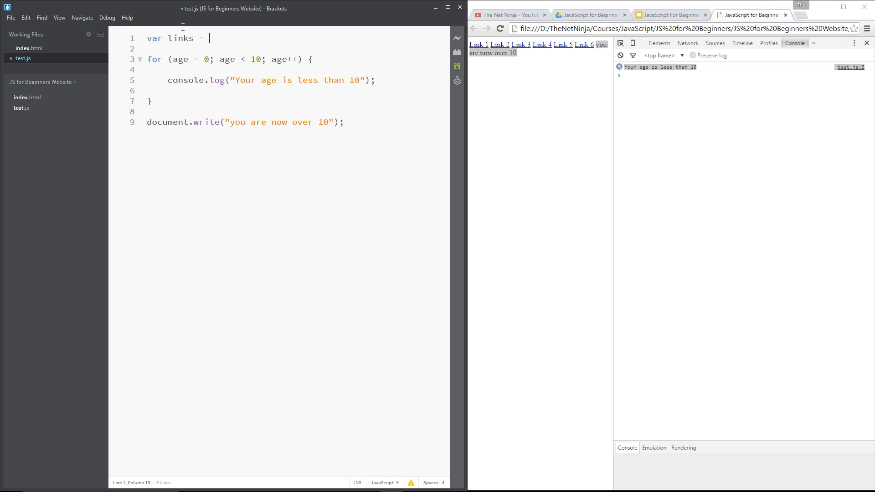
text(documen)
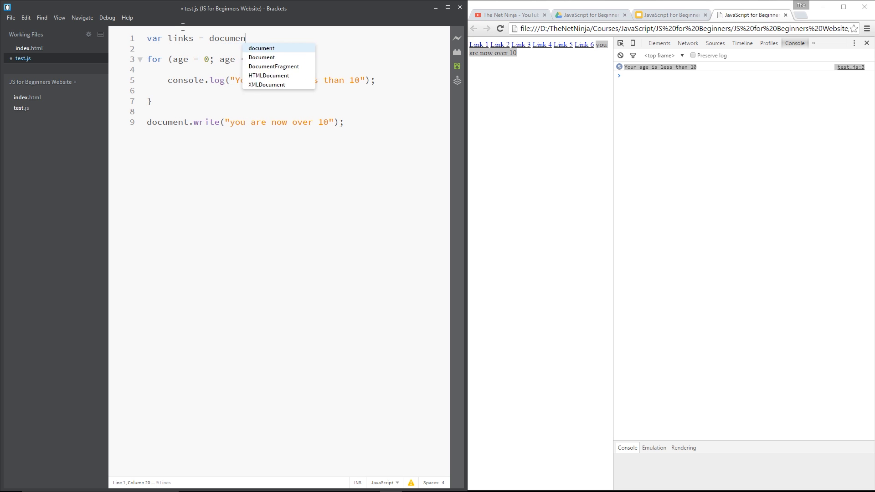
text(t.getElementsByTagName("a");)
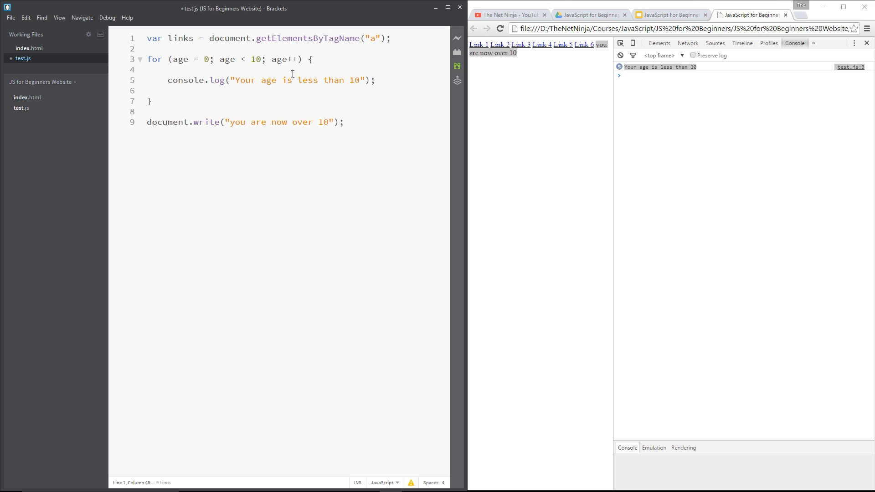
Step: Make the header start i at 0 with condition i < links.length, and reopen index.html
drag(219, 59, 261, 59)
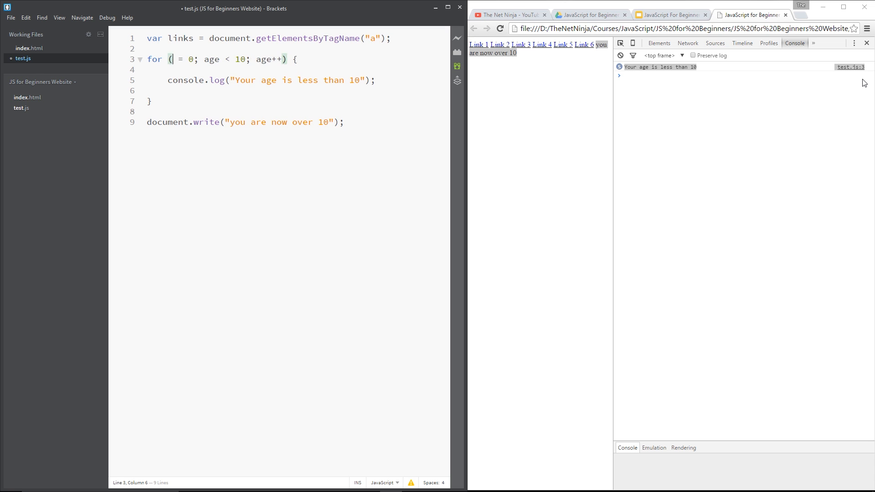
text(i)
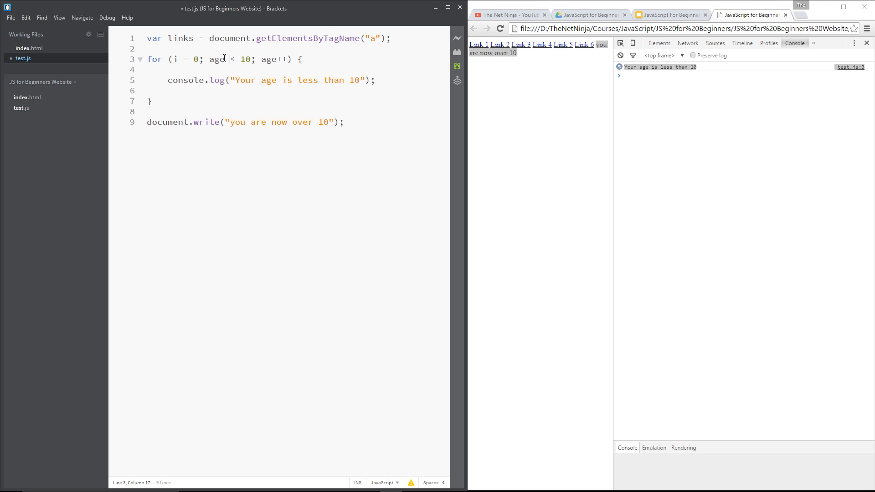
text(i)
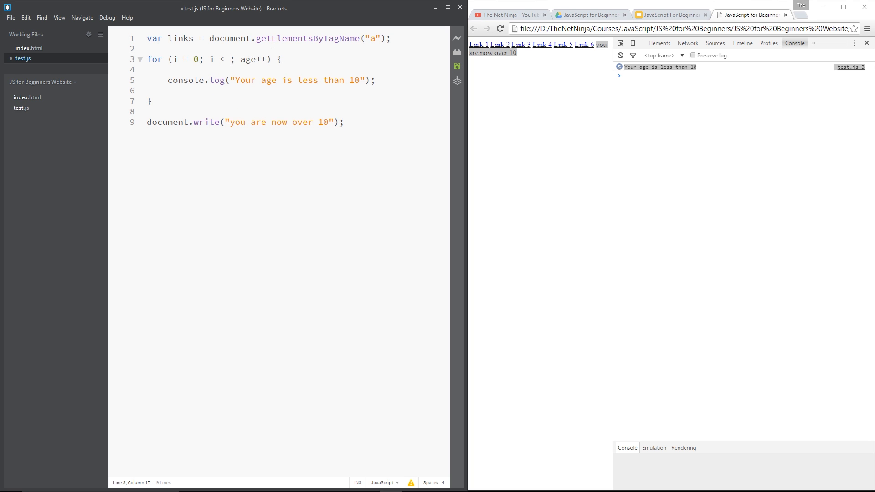
text(links.length)
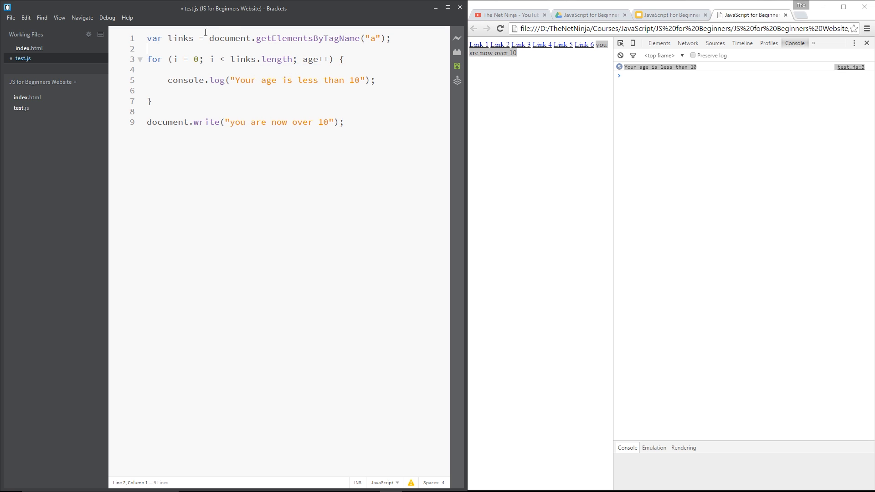
double_click(180, 38)
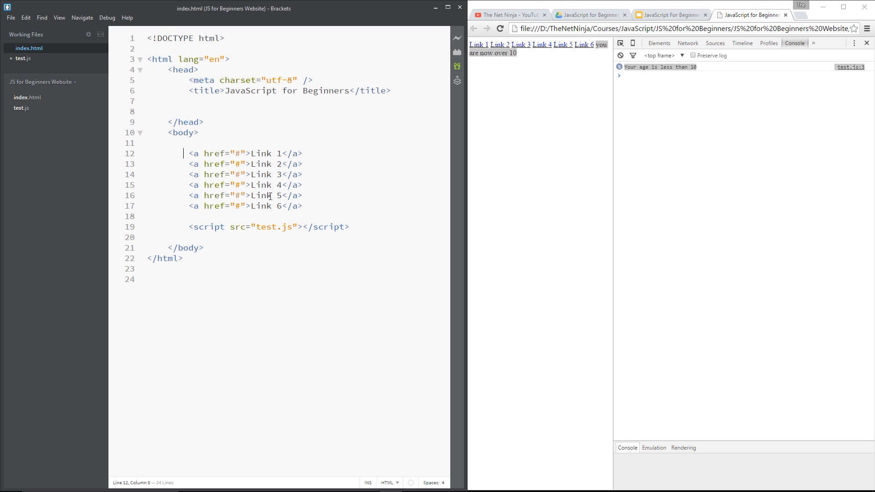
Step: Recheck the links, try 6 as the loop limit, then restore links.length
drag(182, 143, 302, 206)
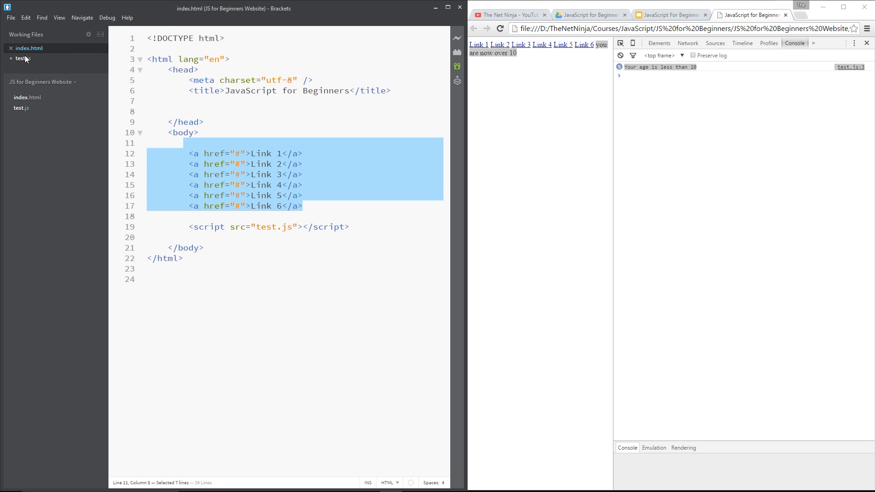
click(23, 58)
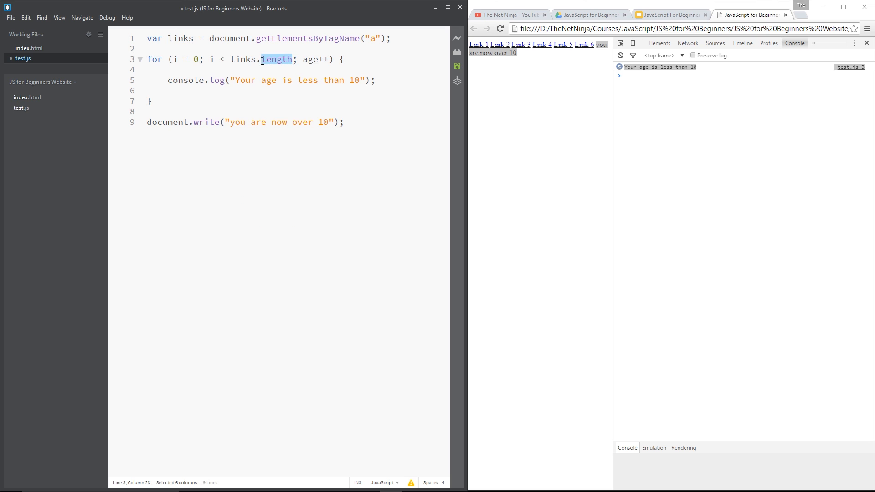
click(294, 59)
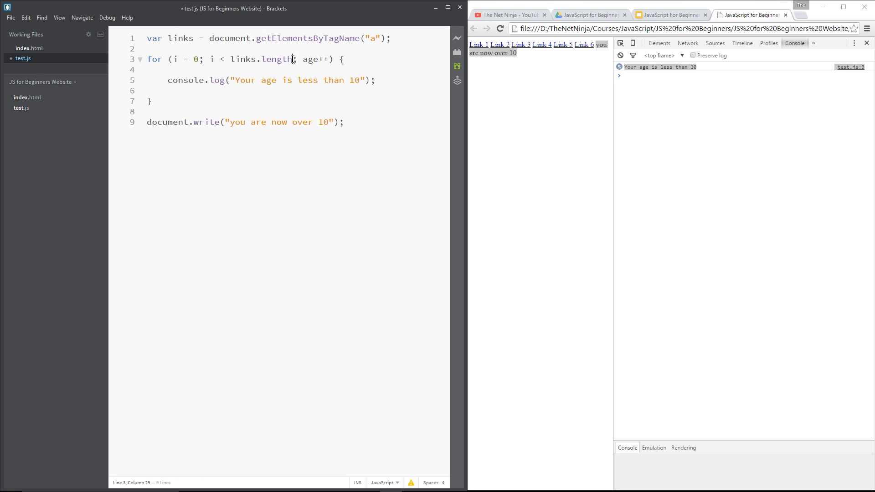
drag(231, 59, 294, 59)
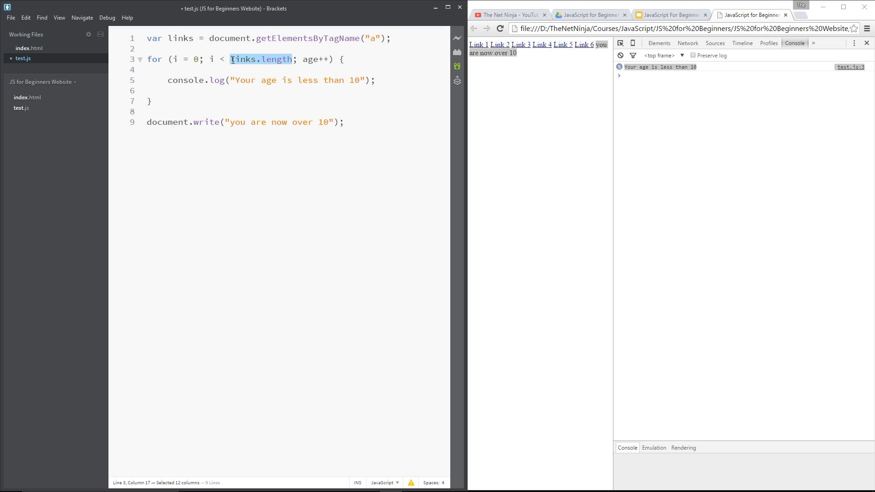
mouse_move(396, 41)
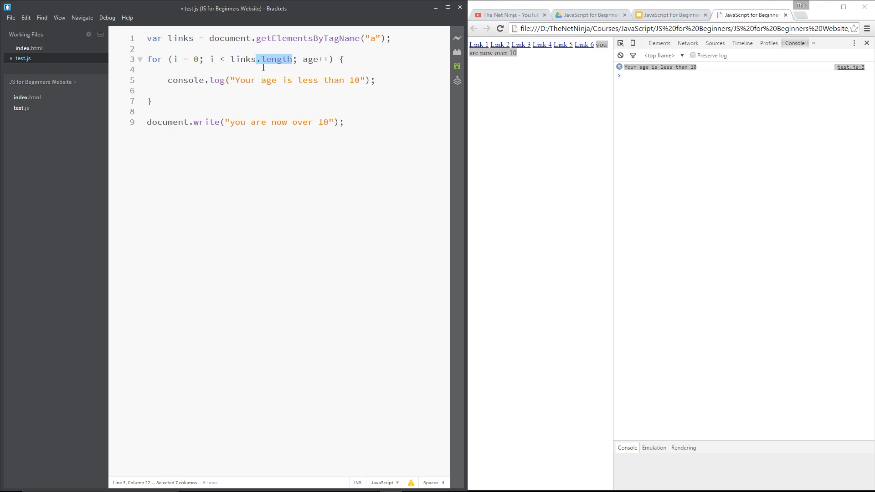
click(292, 60)
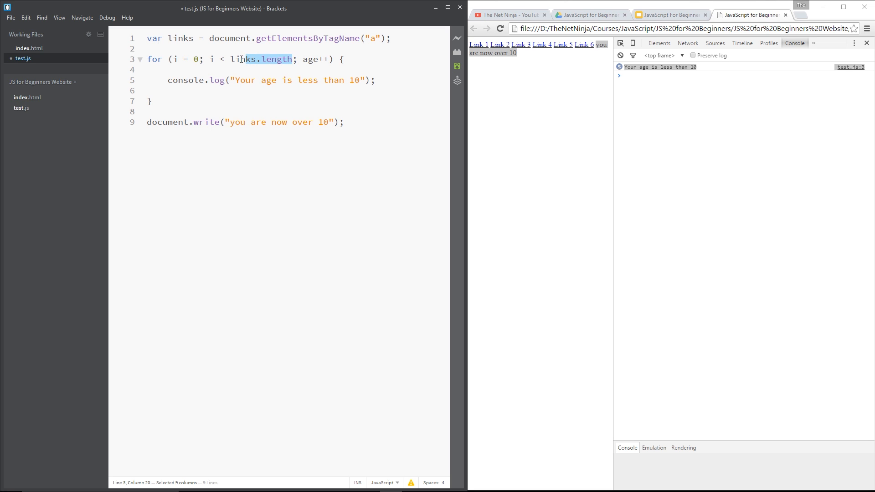
text(6)
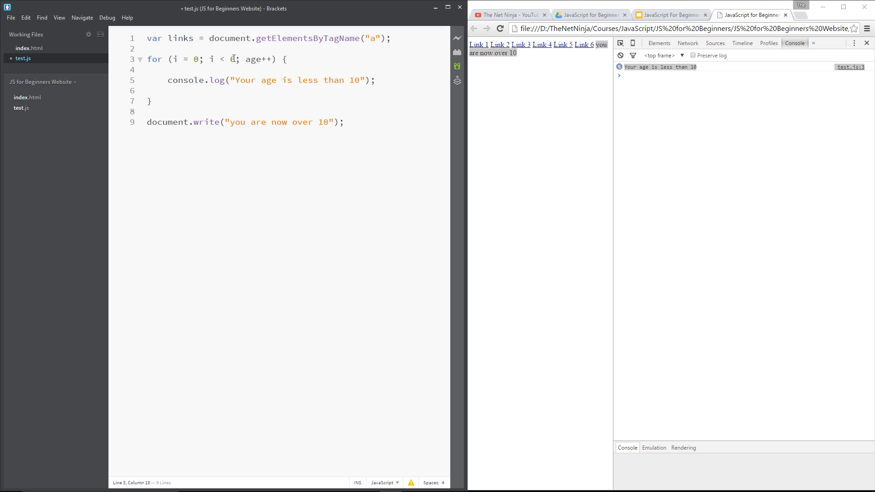
double_click(232, 60)
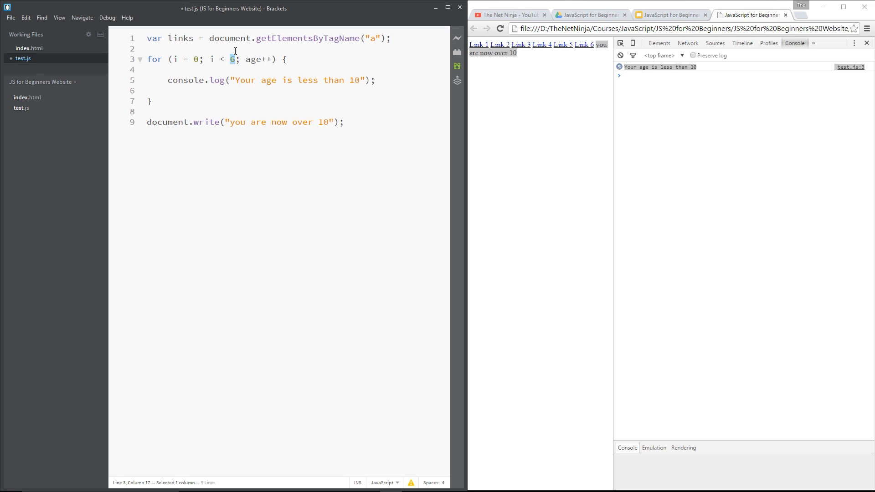
text(links.length)
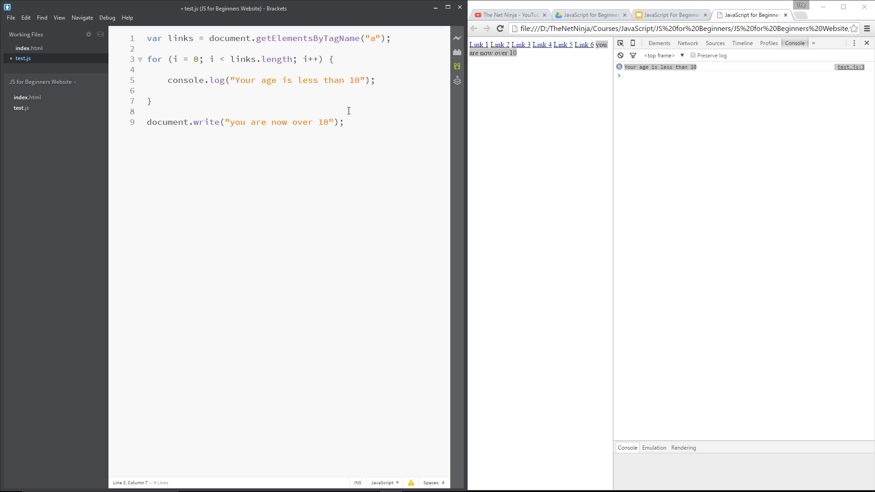
Step: Start i at 1 and log "this is link number" + i
click(178, 59)
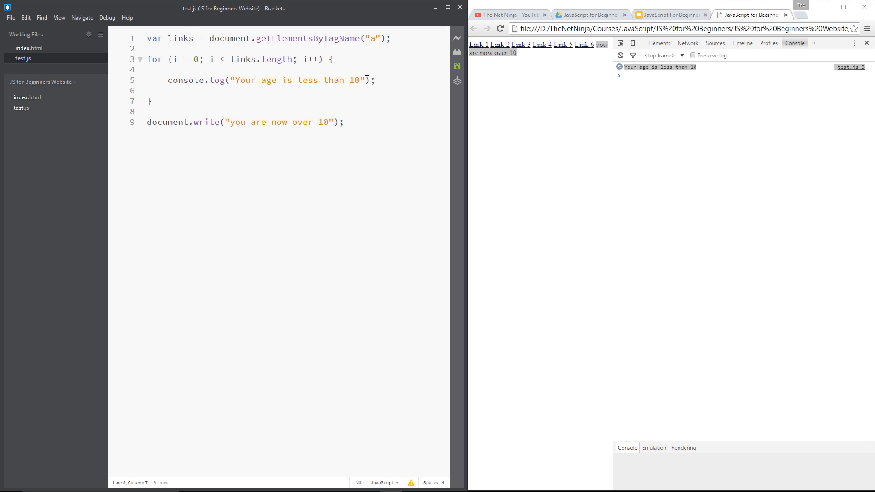
drag(229, 80, 376, 80)
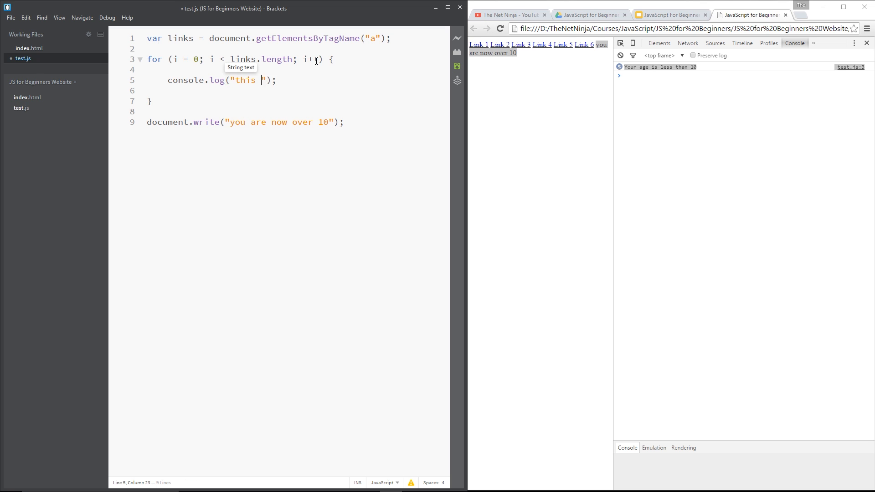
text(is link number)
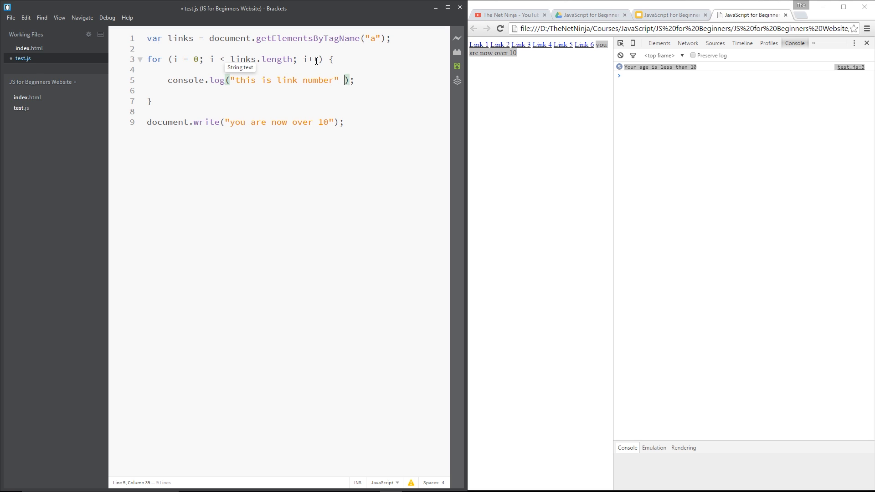
text(+ i)
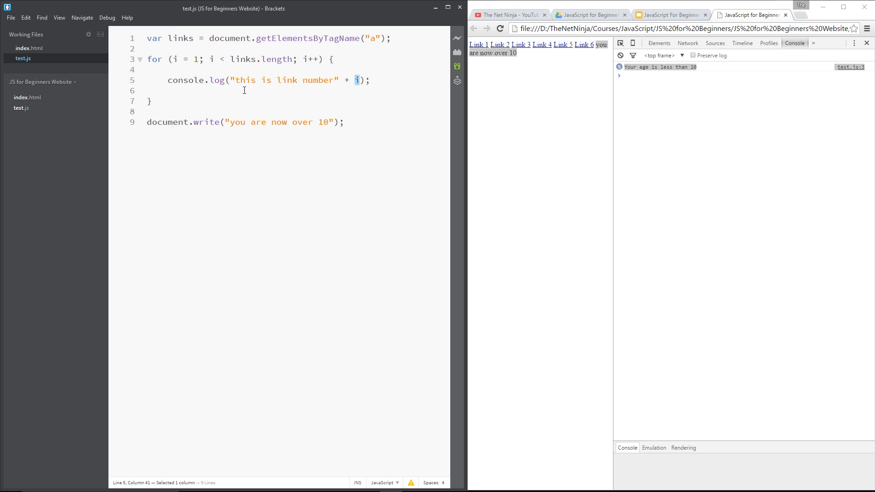
Step: Change the document.write message to "all links now looped"
drag(233, 80, 304, 80)
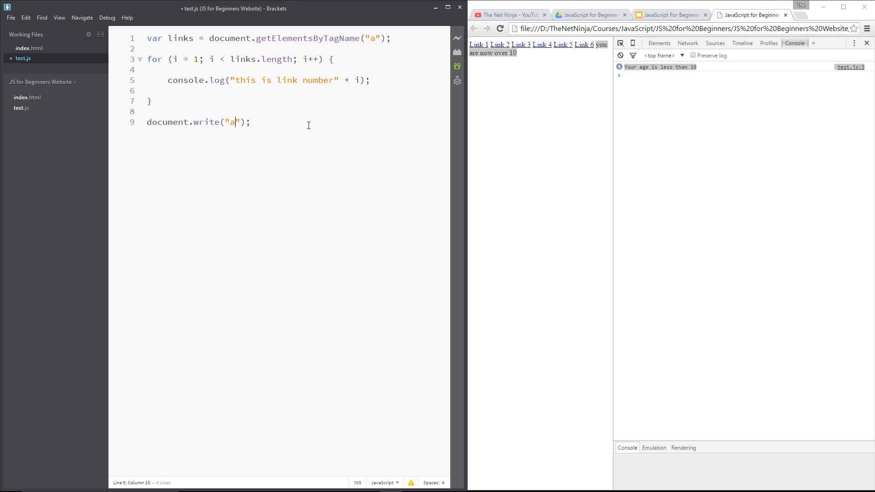
text(ll links now l)
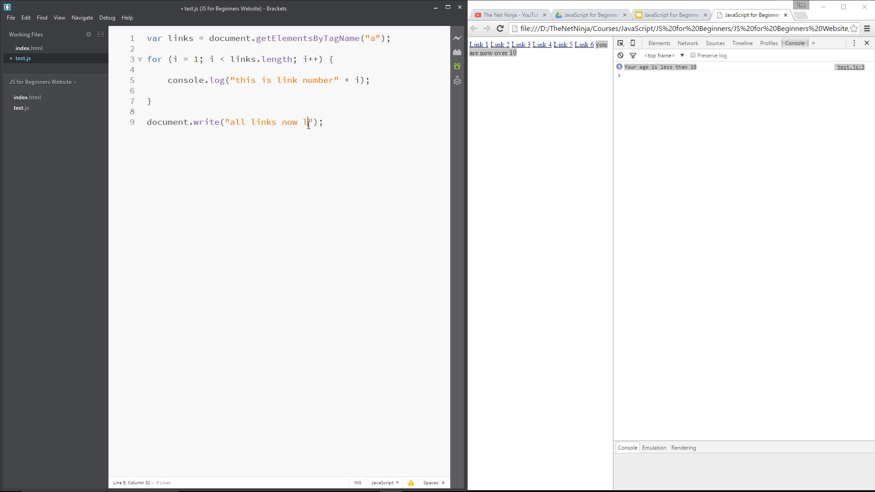
text(ooped)
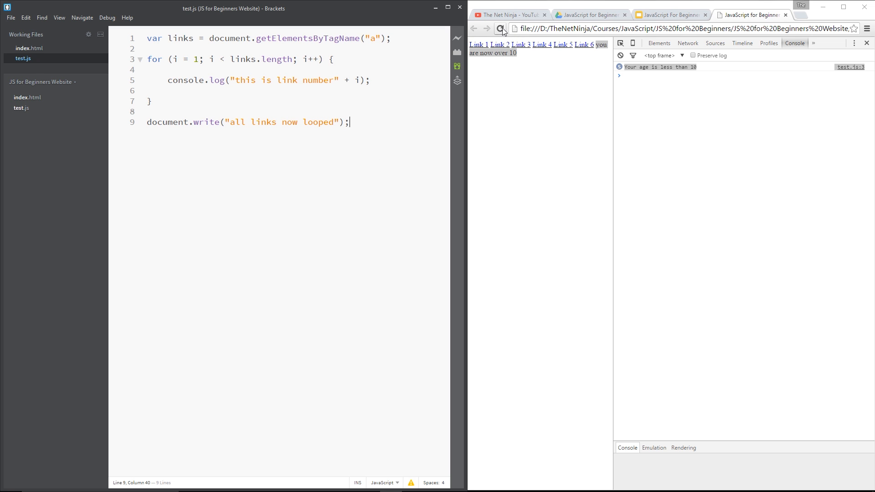
Step: Reload the page in Chrome to rerun the updated script
click(499, 28)
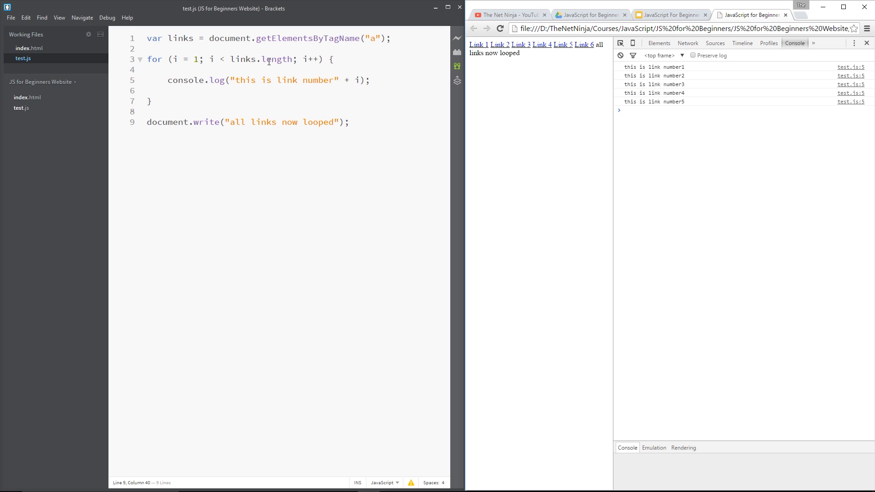
click(293, 60)
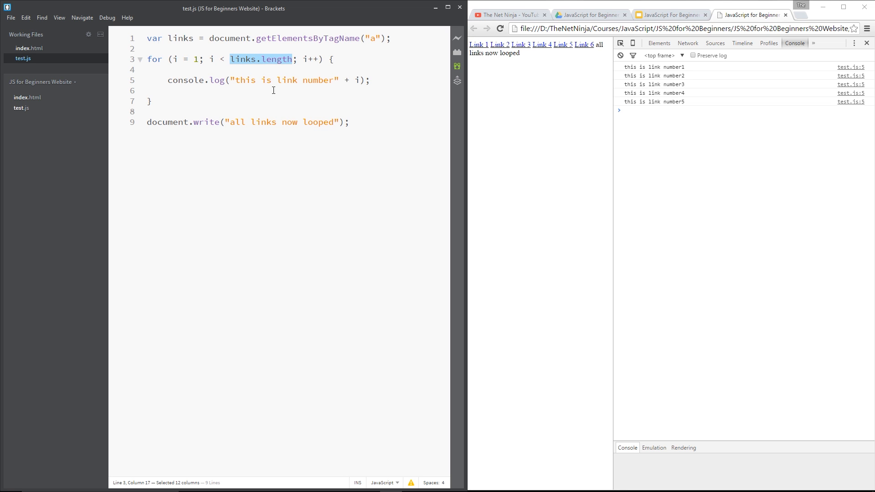
mouse_move(575, 132)
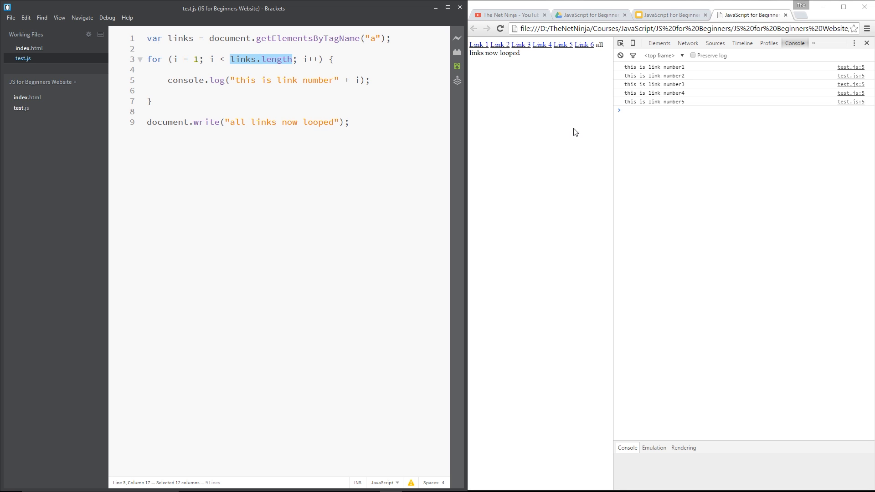
mouse_move(494, 70)
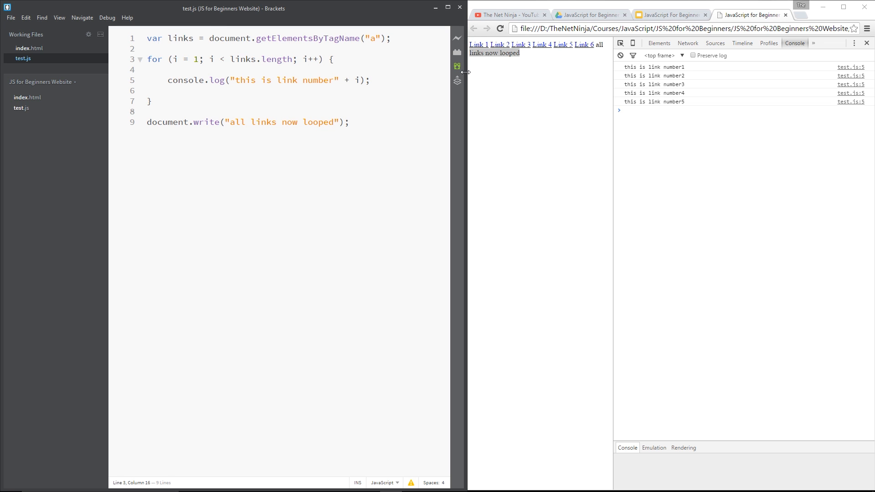
Step: Change the condition to i <= links.length and reload Chrome to log links 1–6
text(=)
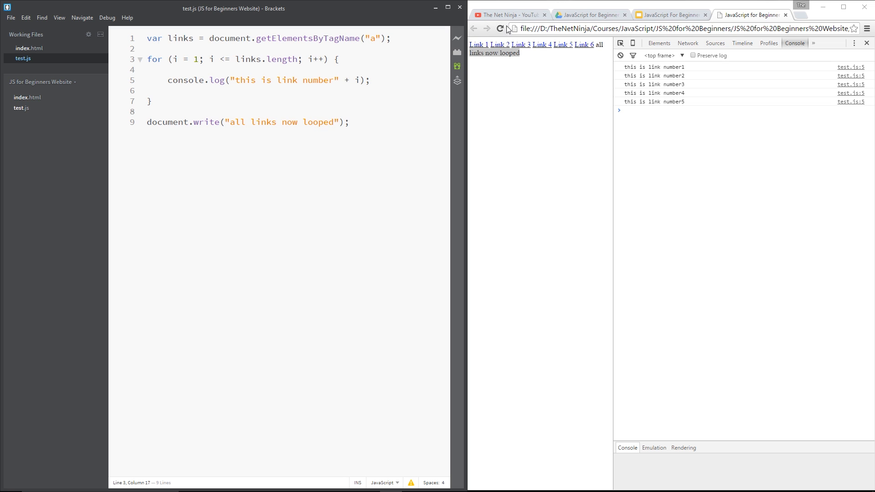
click(499, 29)
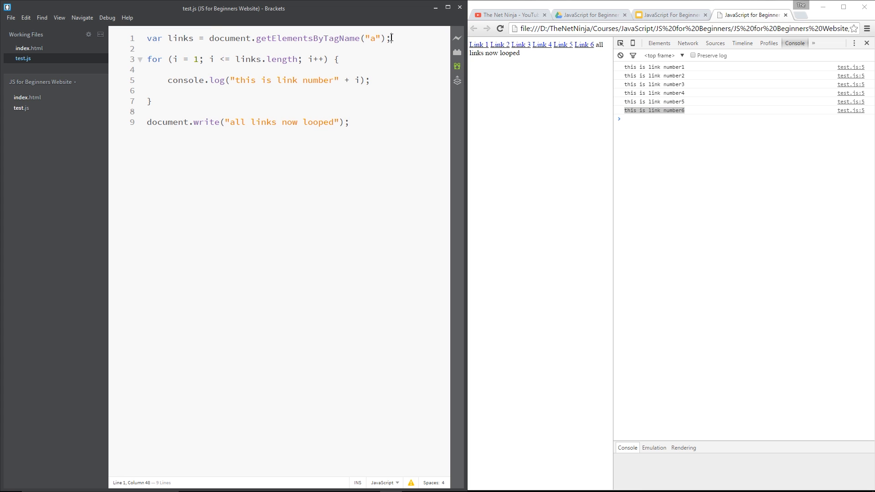
drag(392, 37, 146, 38)
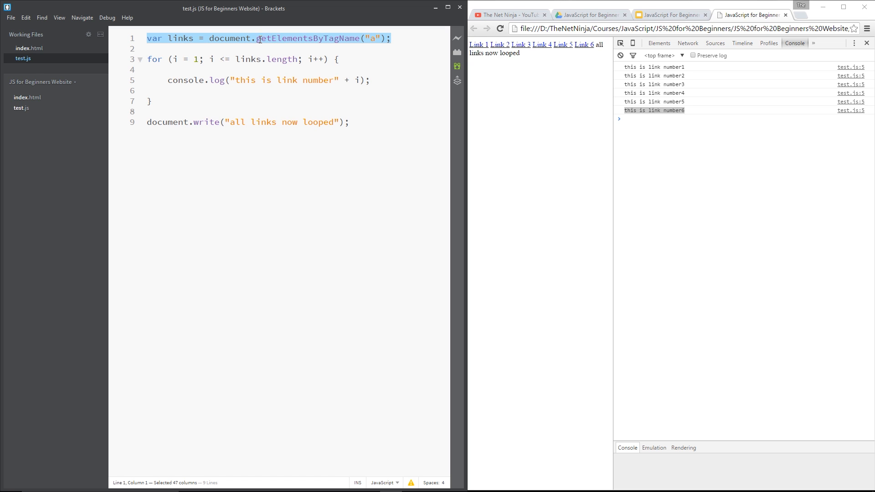
mouse_move(149, 58)
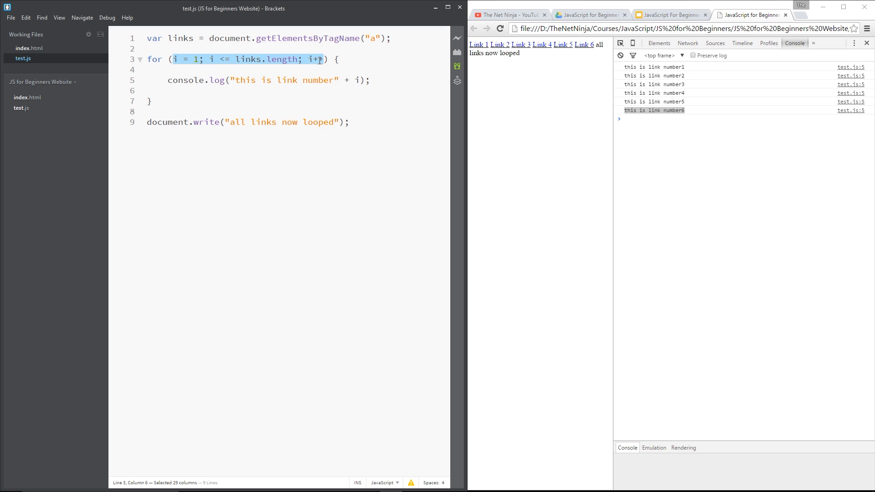
click(285, 78)
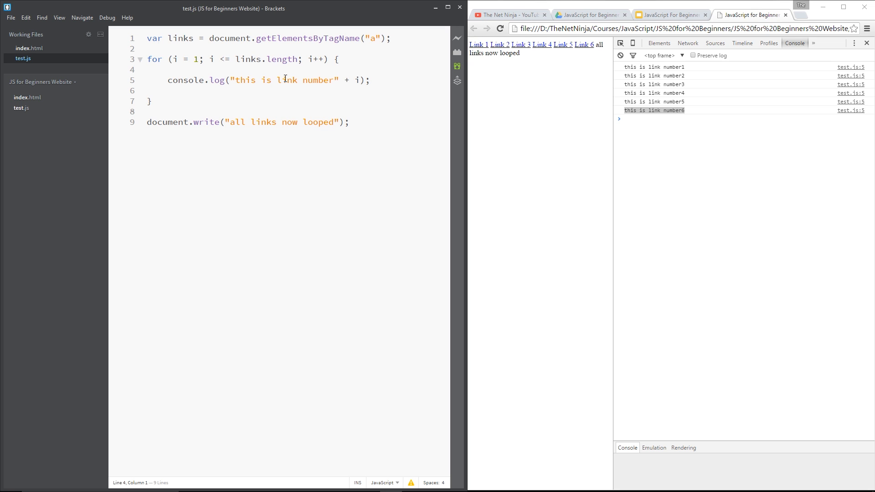
click(146, 70)
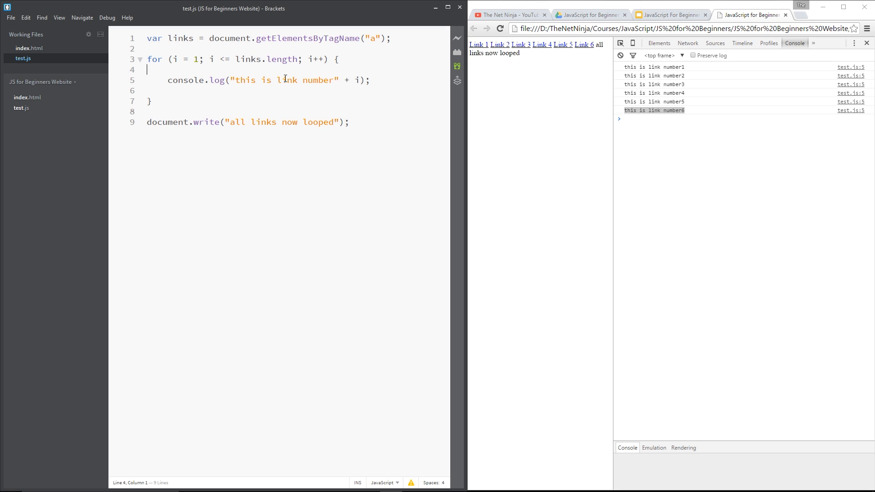